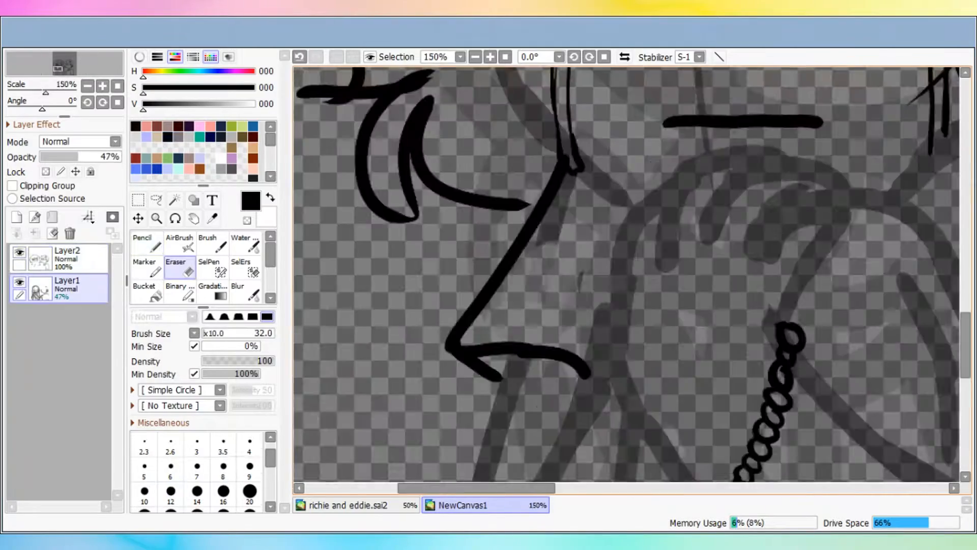
Ink bold black Pencil lines on Layer2 over the faded sketch, including the glasses frames
{"action": "left_click", "coordinate": [475, 56]}
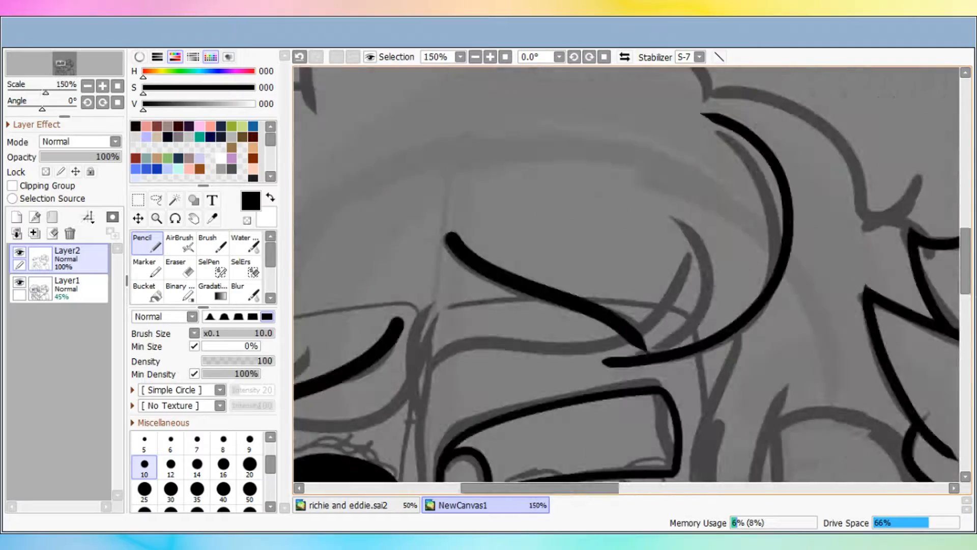
{"action": "left_click", "coordinate": [475, 56]}
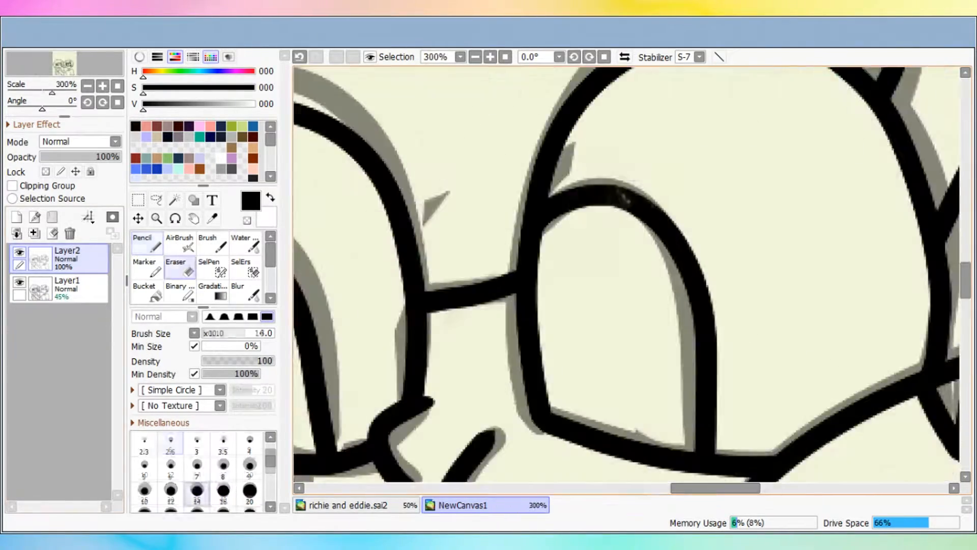
{"action": "left_click", "coordinate": [175, 199]}
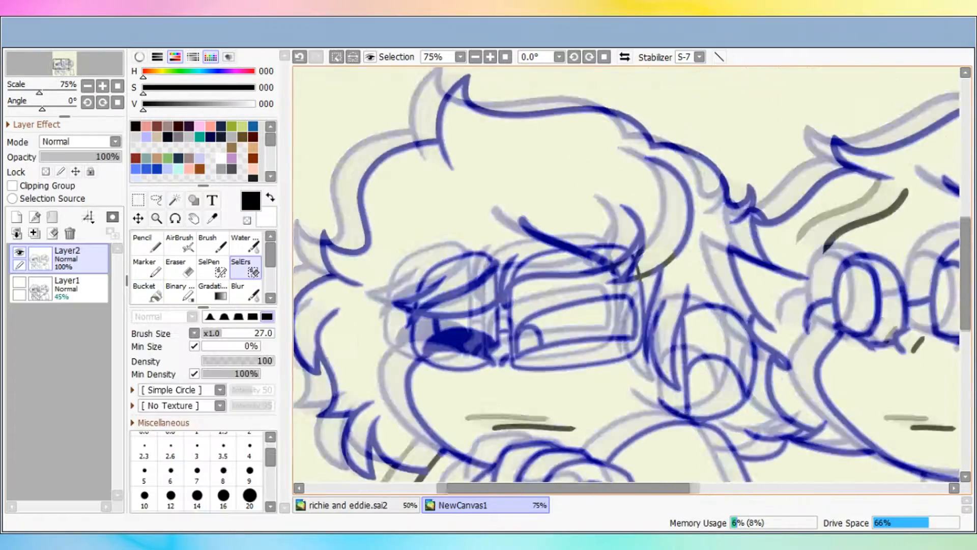
Select and clear unwanted lines using SelPen and SelErs
{"action": "left_click", "coordinate": [489, 56]}
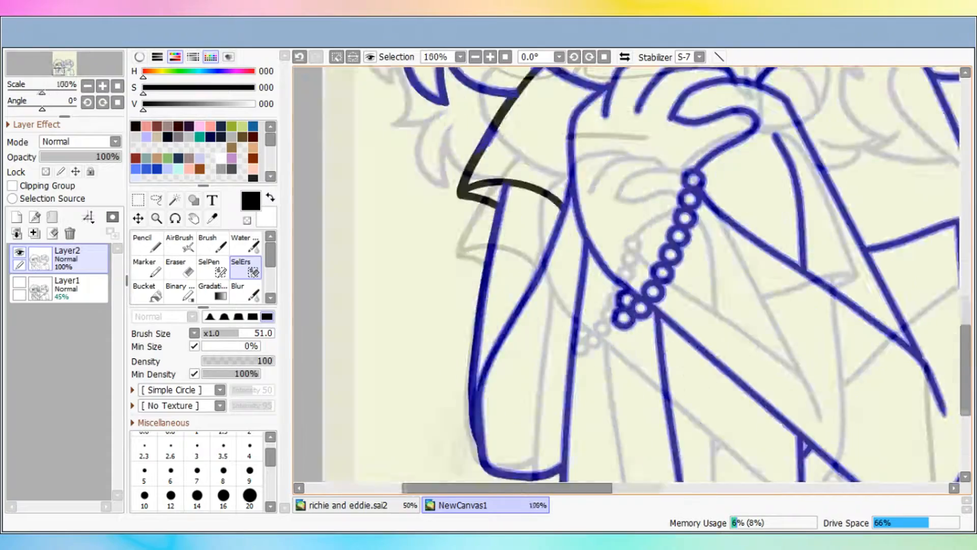
{"action": "left_click", "coordinate": [144, 280]}
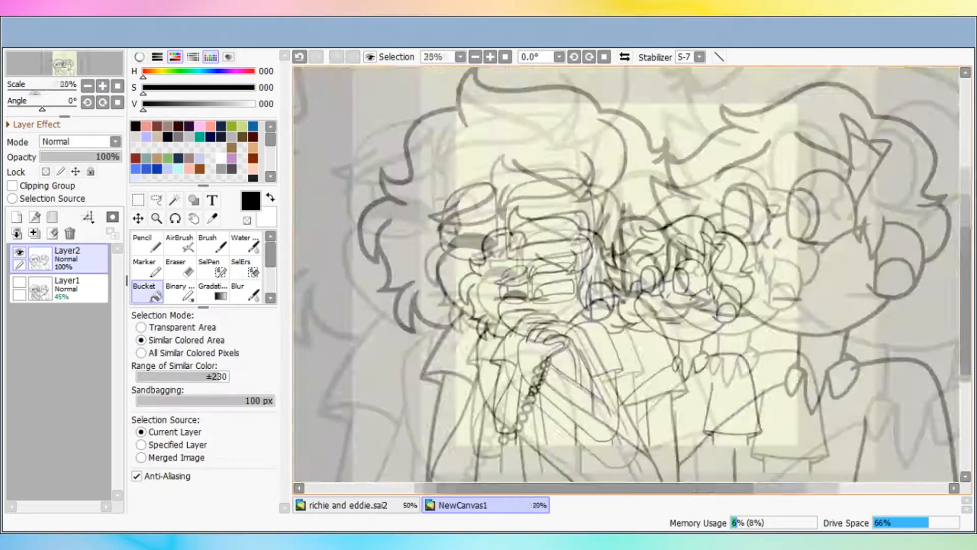
{"action": "left_click", "coordinate": [145, 242]}
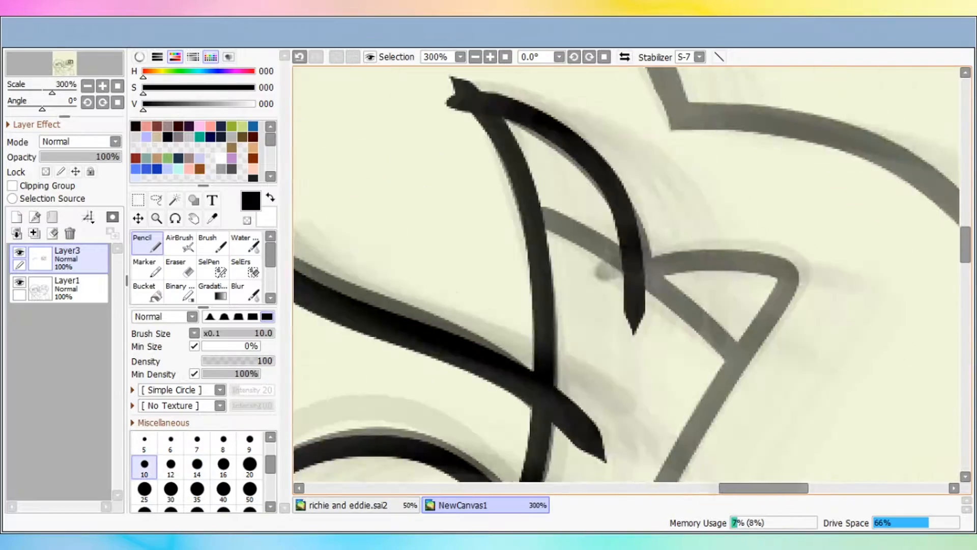
Create Layer3 and re-ink the faces, glasses, hair and clothing with the Pencil
{"action": "left_click", "coordinate": [175, 266]}
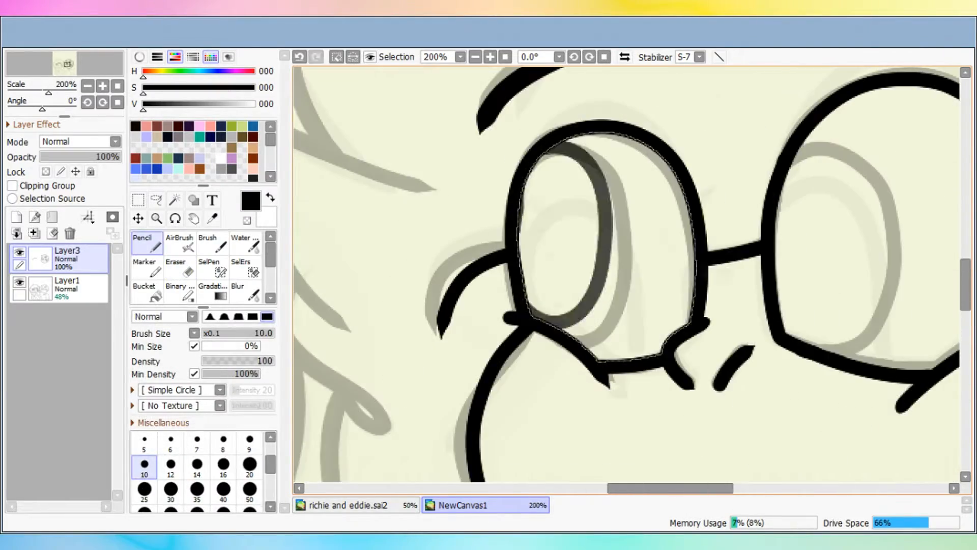
{"action": "left_click", "coordinate": [491, 57]}
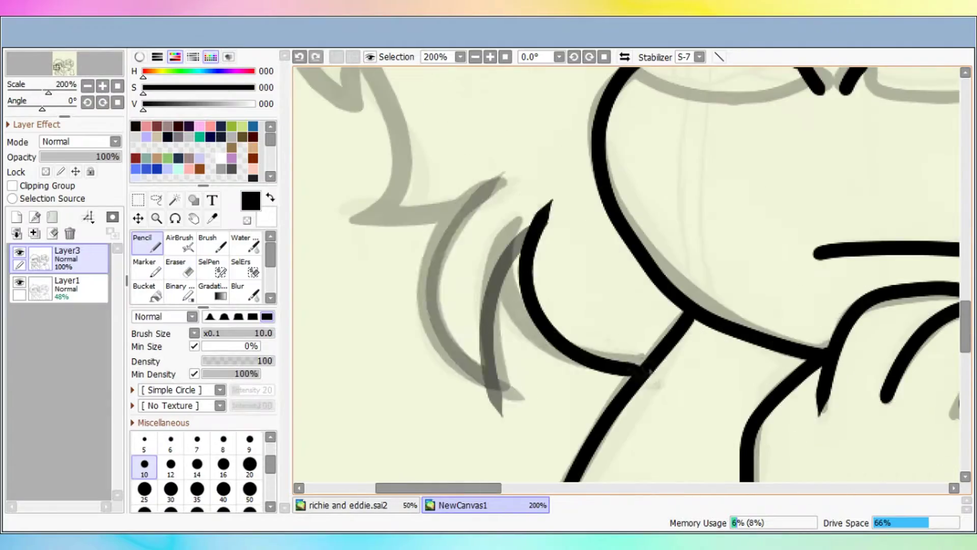
{"action": "left_click", "coordinate": [180, 269]}
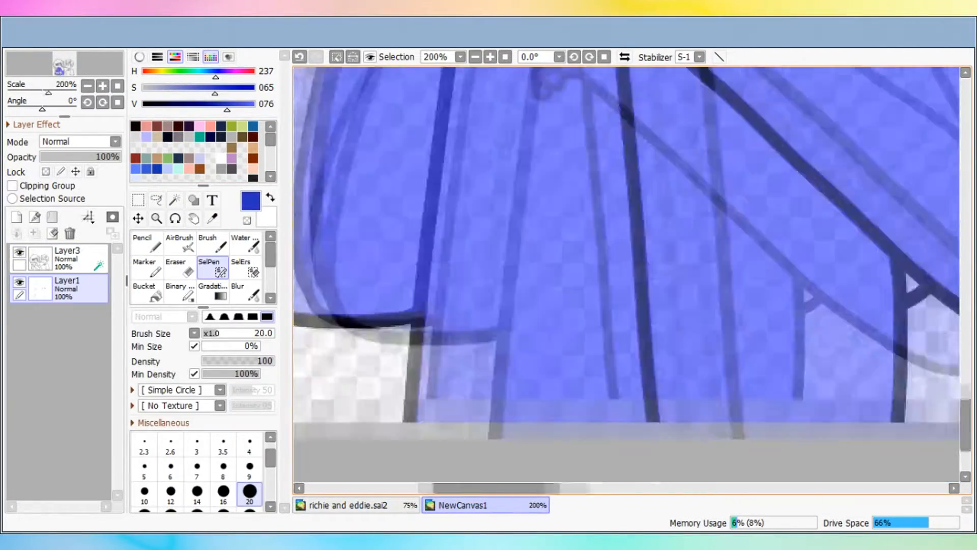
Mask the figures with SelPen, fill base colours, and add Multiply Layer15 for shading
{"action": "left_click", "coordinate": [490, 56]}
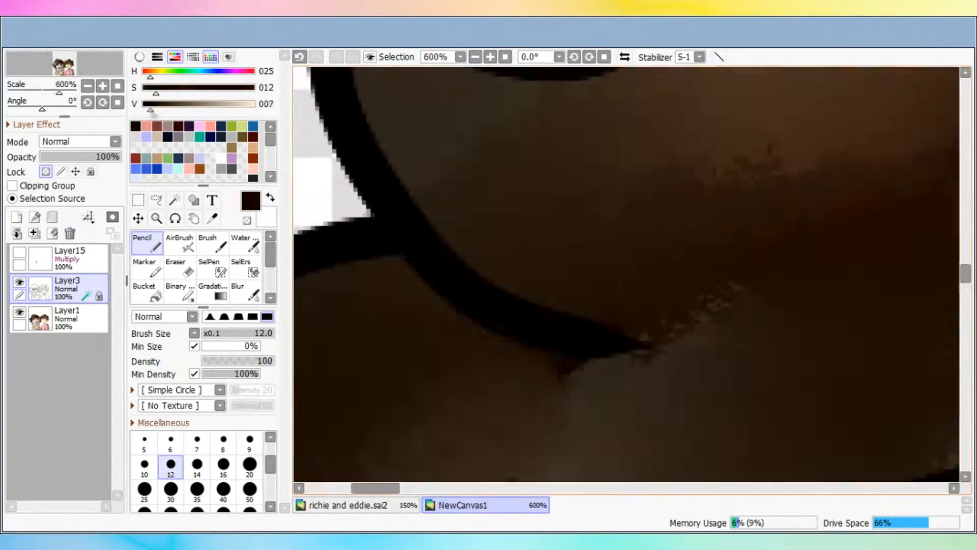
Paint bruise, cut, freckles and lens shine on Layer16 and Layer17, then zoom to 25%
{"action": "left_click", "coordinate": [475, 57]}
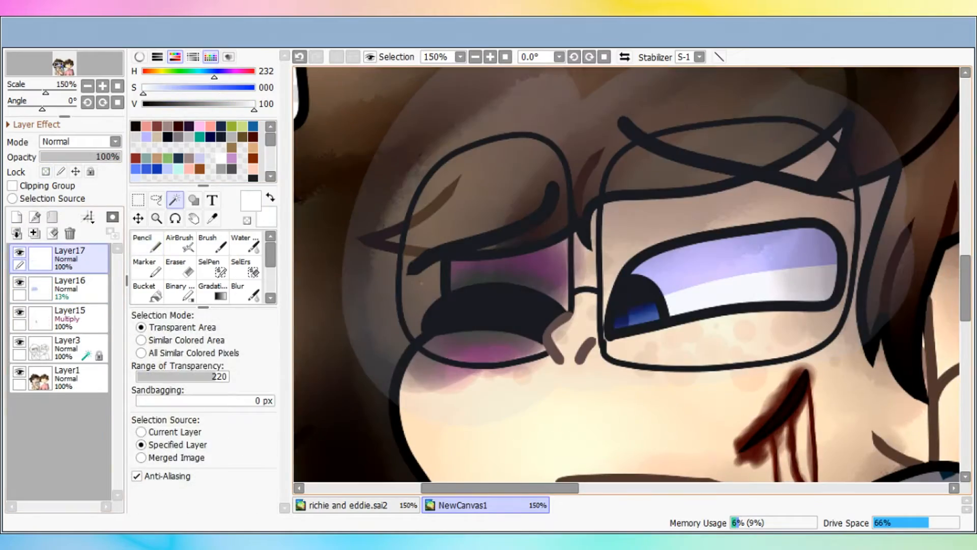
{"action": "left_click", "coordinate": [145, 240]}
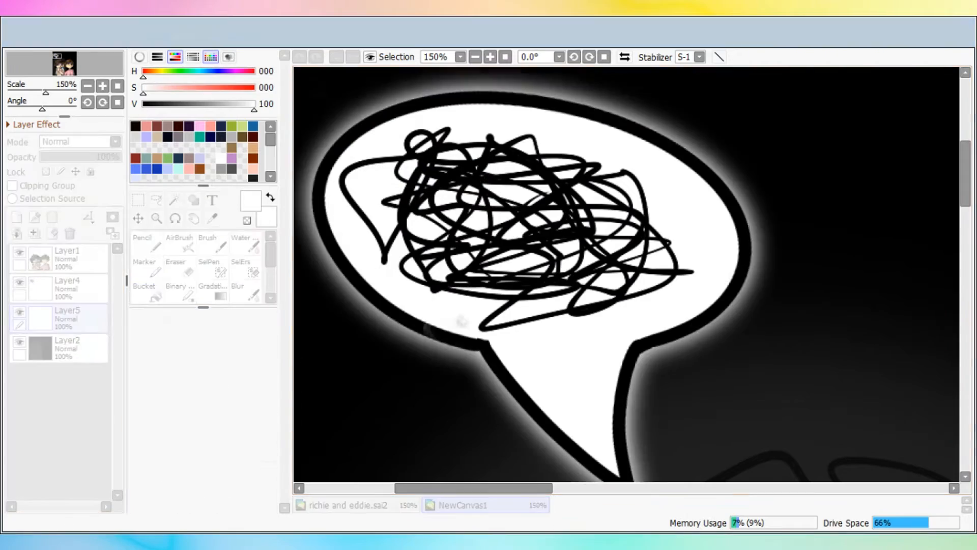
{"action": "left_click", "coordinate": [480, 506]}
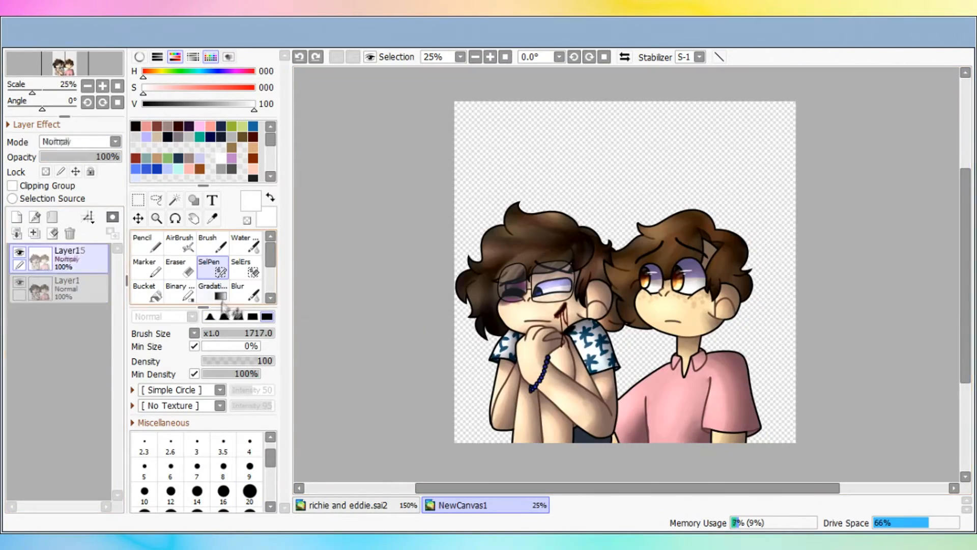